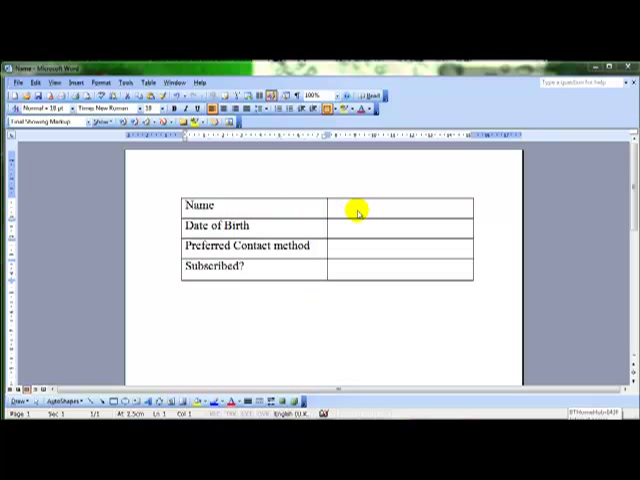
# Step: Enter a test name in the cell beside Name, then clear it again
pyautogui.moveTo(200, 204); pyautogui.dragTo(200, 272)
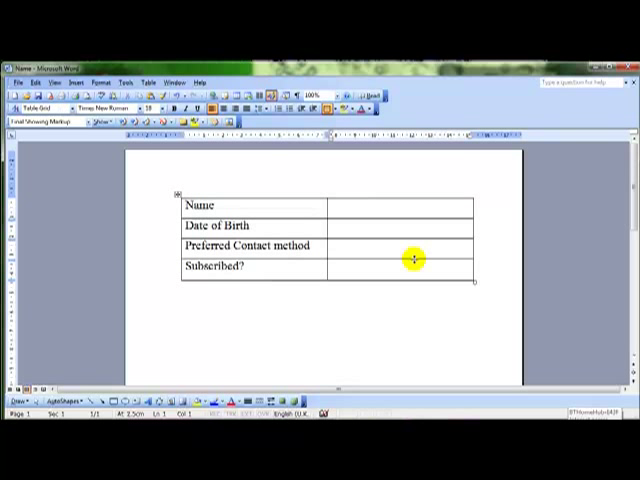
pyautogui.write('Ron tuy')
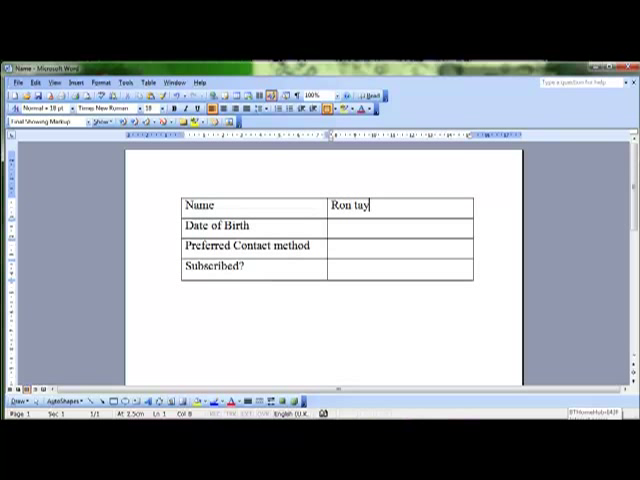
pyautogui.write('lor')
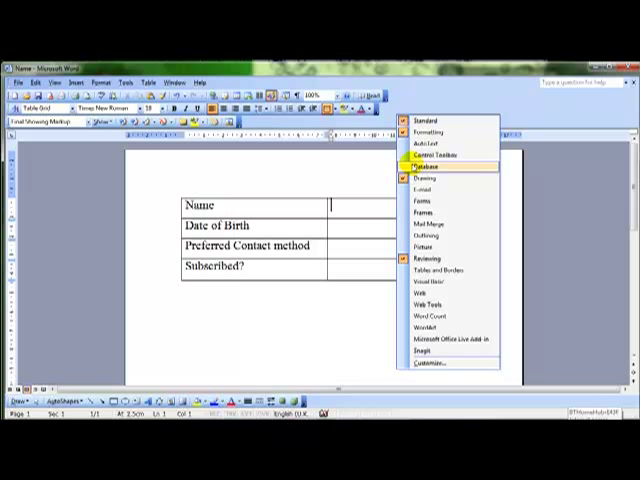
# Step: Show the Forms toolbar below the table and insert a text form field beside Name
pyautogui.click(424, 202)
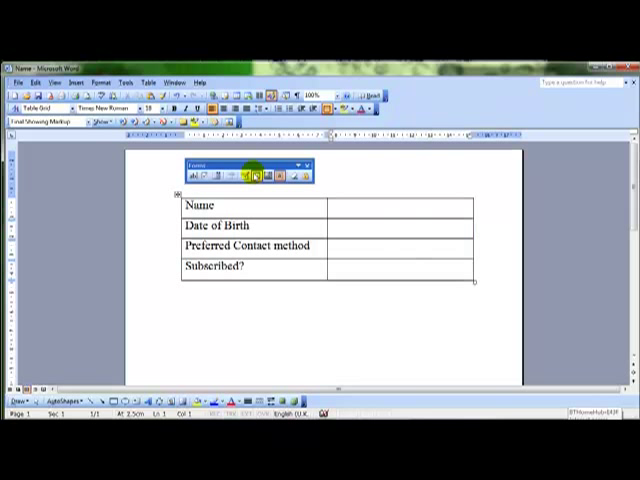
pyautogui.moveTo(250, 164); pyautogui.dragTo(300, 290)
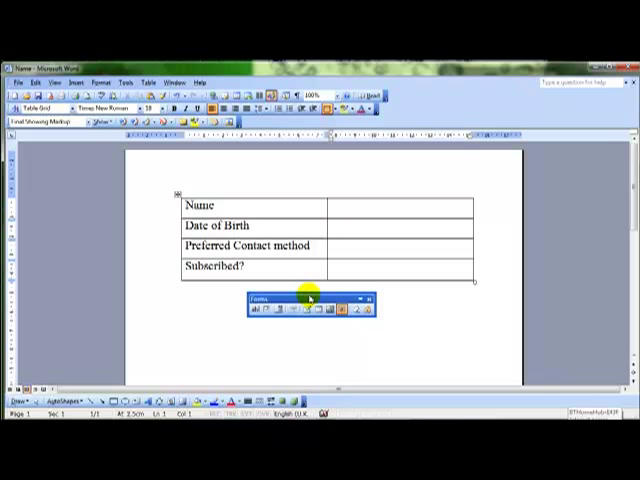
pyautogui.moveTo(258, 308)
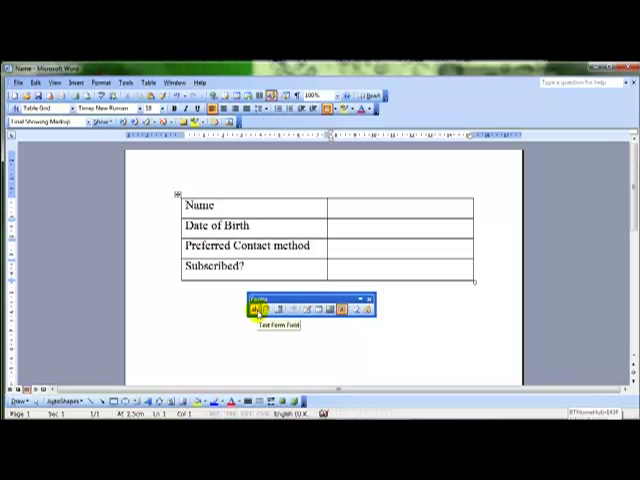
pyautogui.moveTo(276, 312)
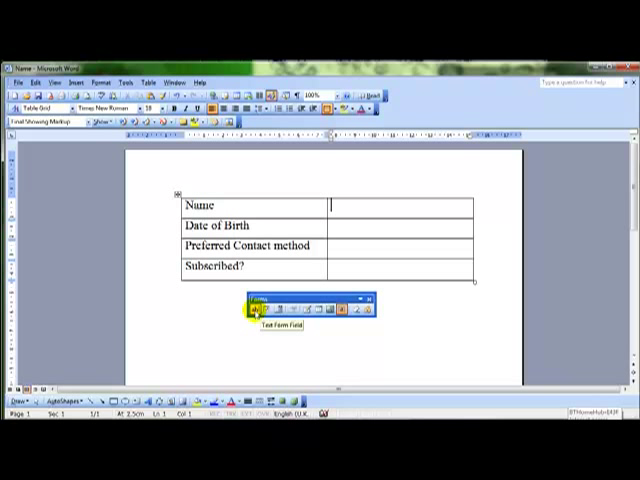
pyautogui.click(256, 318)
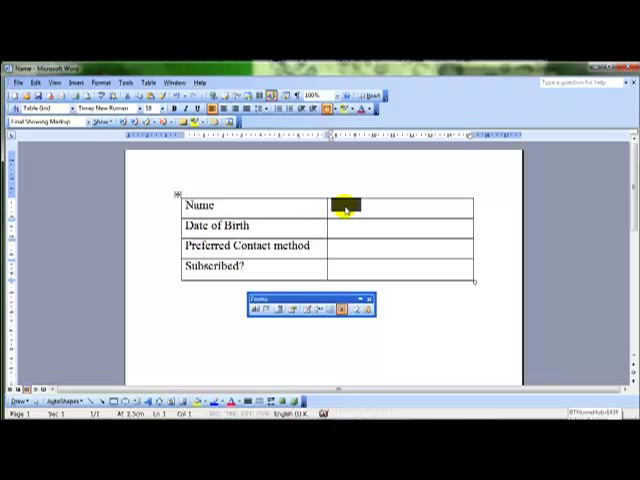
# Step: In Text Form Field Options, review the field types and keep the Name field as Regular text
pyautogui.click(292, 316)
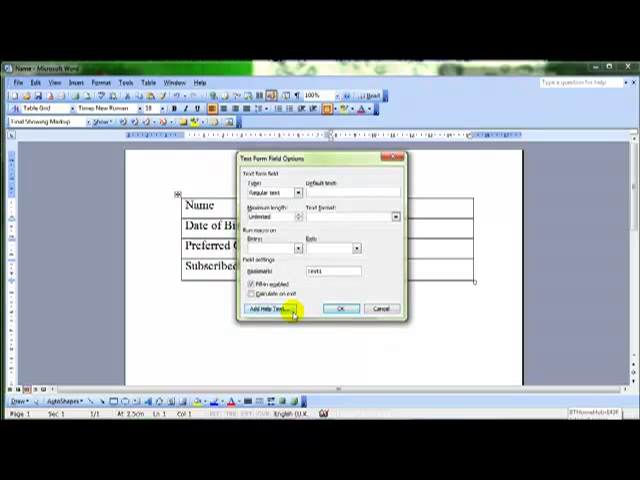
pyautogui.moveTo(262, 160)
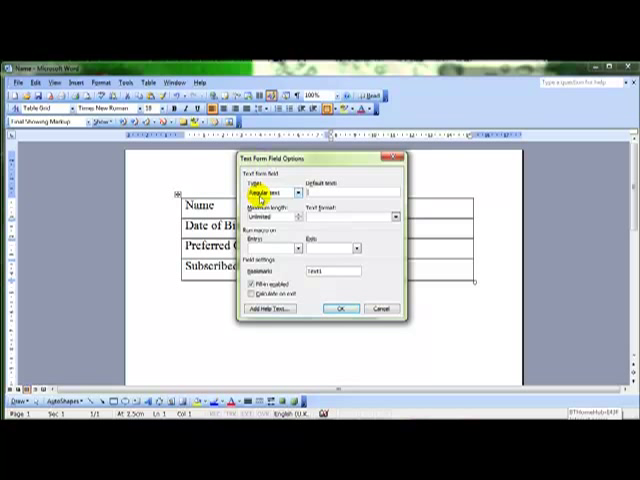
pyautogui.click(298, 190)
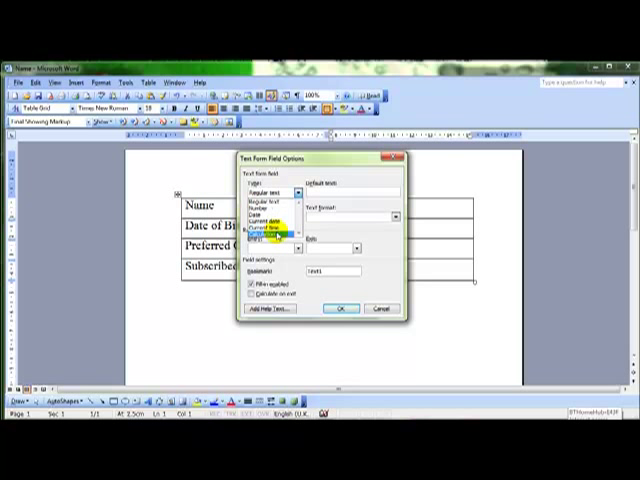
pyautogui.click(270, 216)
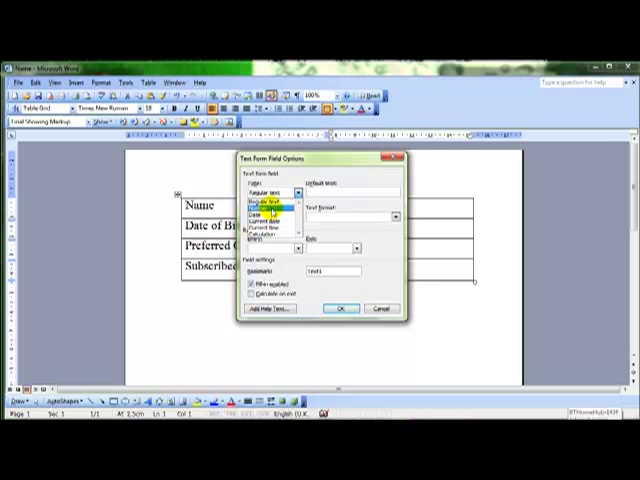
pyautogui.click(268, 218)
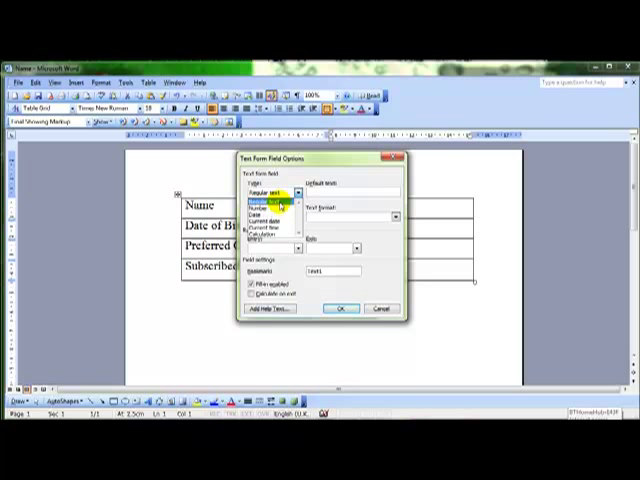
pyautogui.click(270, 196)
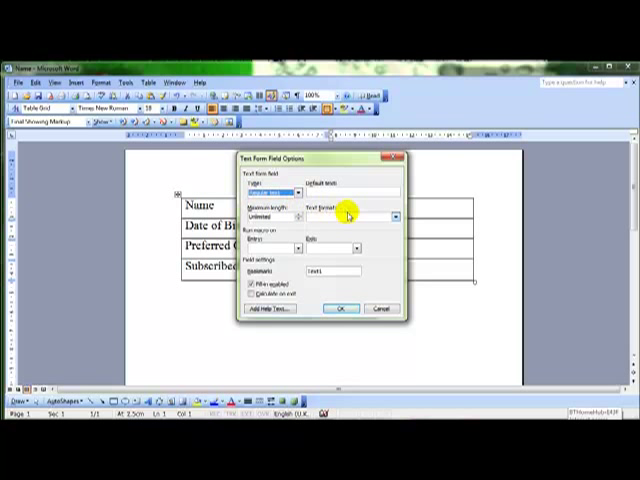
# Step: Give the Name field an automatic capitalization text format and confirm the options
pyautogui.click(396, 214)
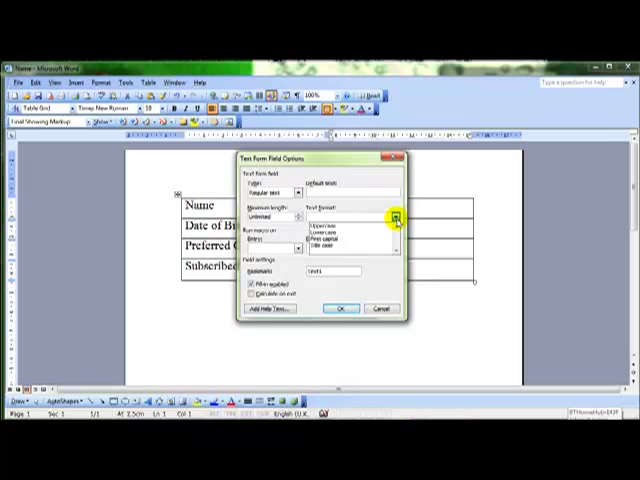
pyautogui.click(398, 212)
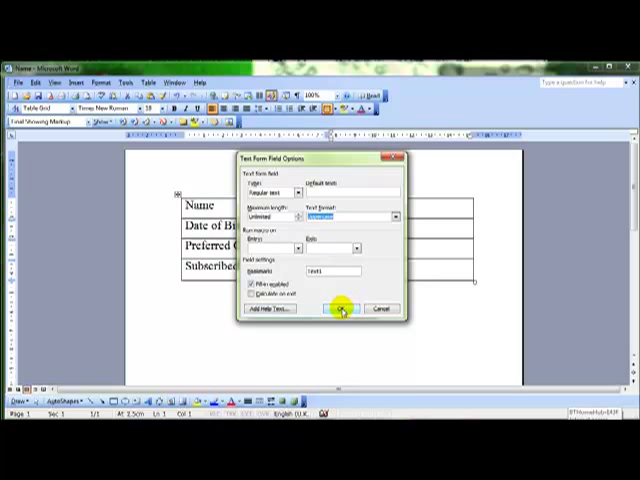
pyautogui.click(338, 308)
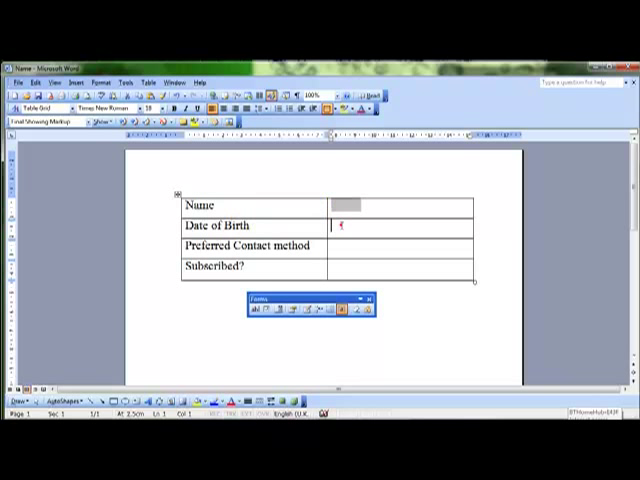
pyautogui.click(370, 310)
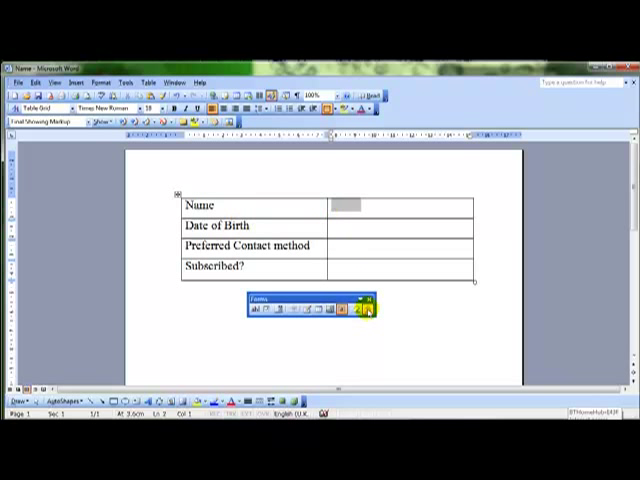
pyautogui.moveTo(356, 310)
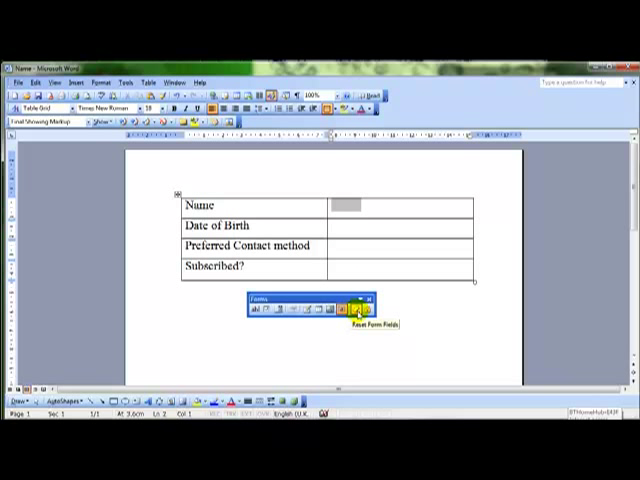
pyautogui.moveTo(364, 320)
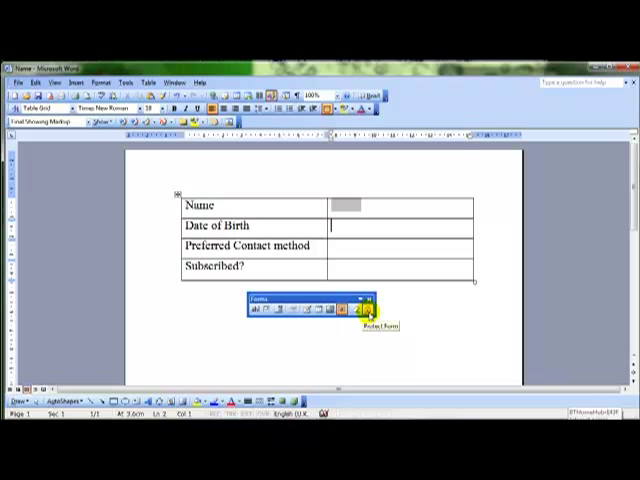
pyautogui.click(370, 316)
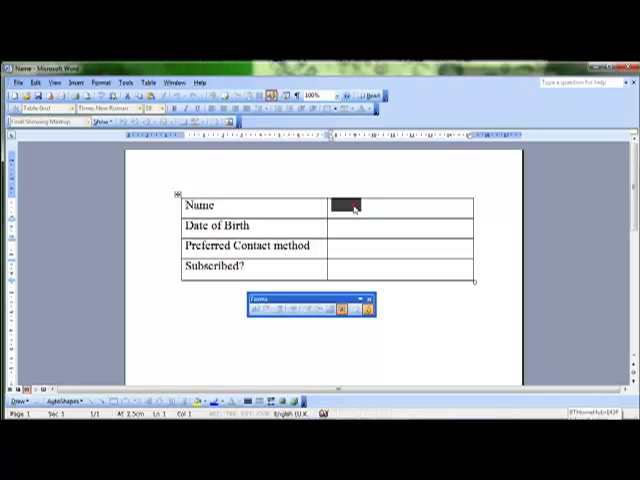
pyautogui.write('Ron')
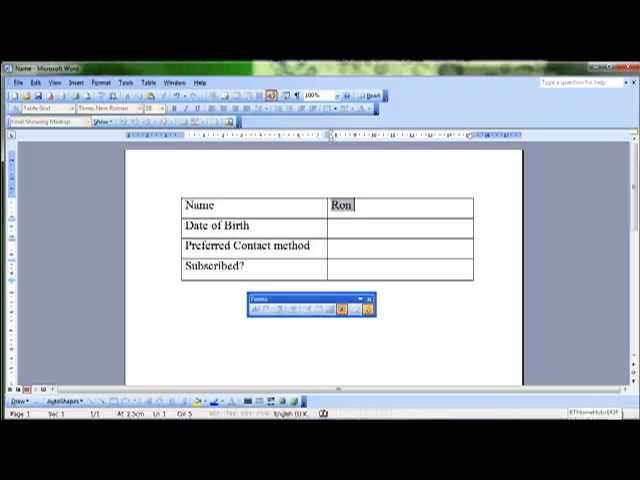
pyautogui.write('Taylor')
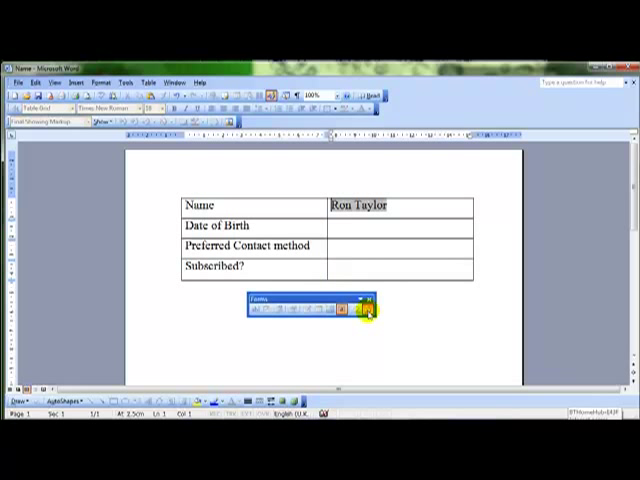
pyautogui.moveTo(368, 316)
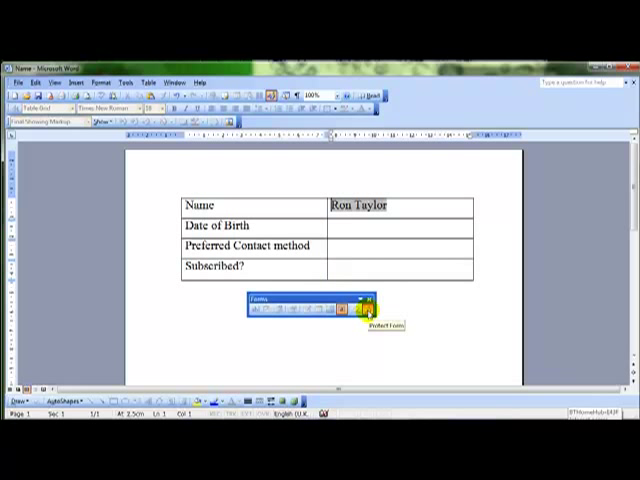
pyautogui.click(368, 310)
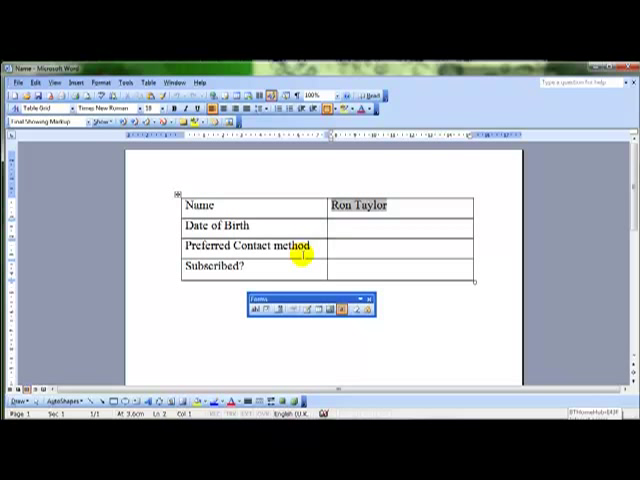
pyautogui.moveTo(256, 314)
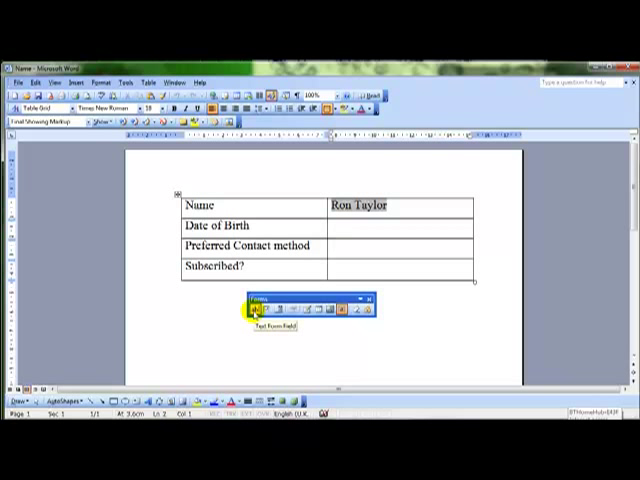
# Step: Insert a text form field beside Date of Birth and set its type to Date
pyautogui.click(262, 312)
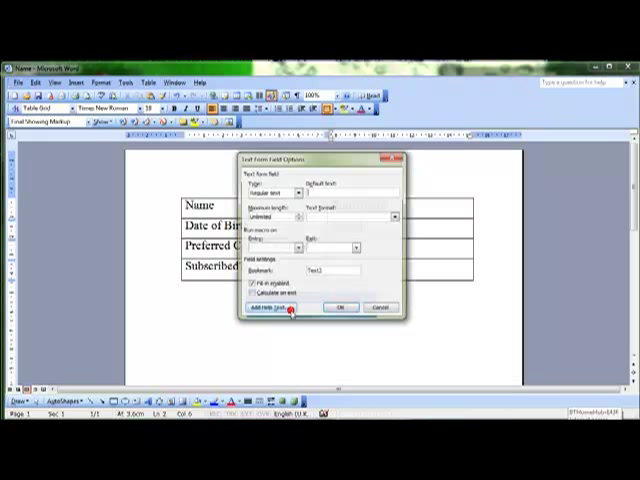
pyautogui.click(298, 188)
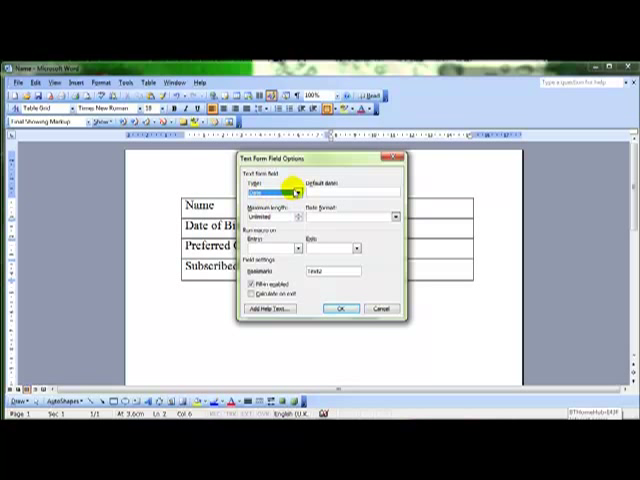
pyautogui.moveTo(384, 216)
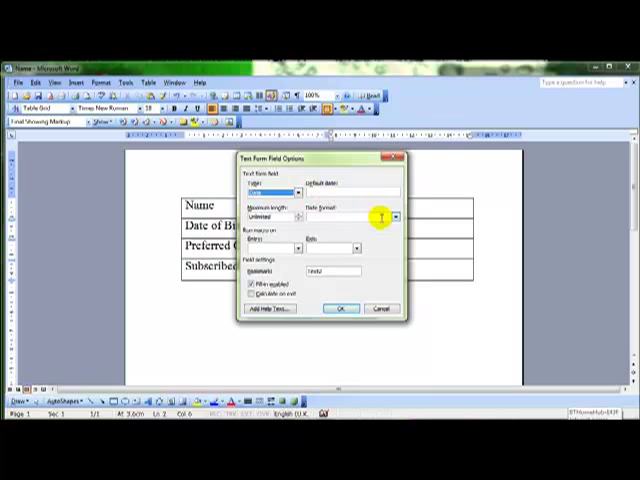
pyautogui.click(396, 212)
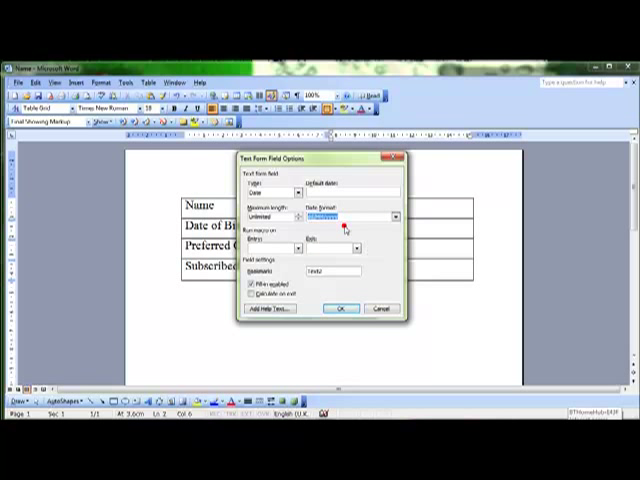
pyautogui.click(340, 308)
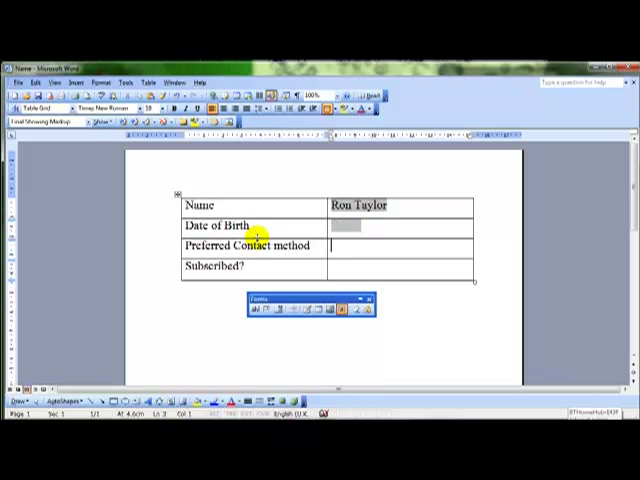
pyautogui.moveTo(276, 310)
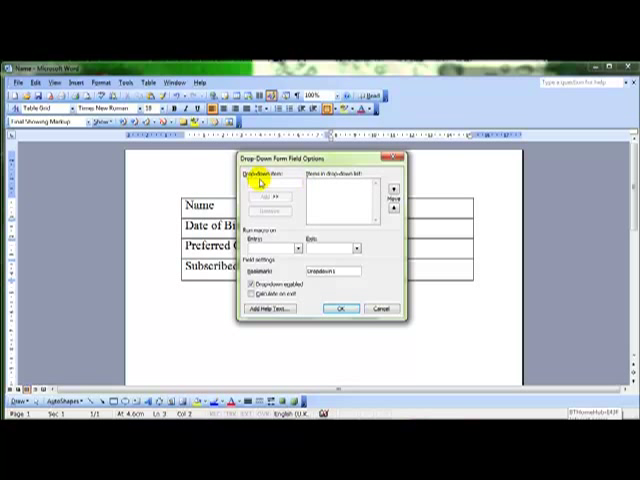
# Step: Add Mail, Telephone, Fax and Email to the contact-method drop-down list
pyautogui.write('Mail')
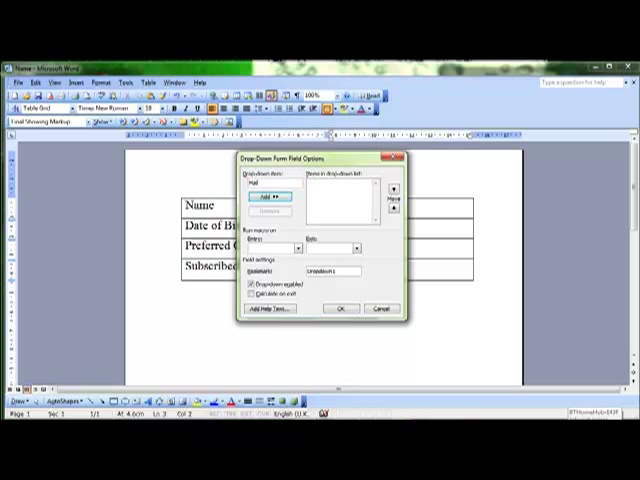
pyautogui.click(260, 192)
pyautogui.write('Telep')
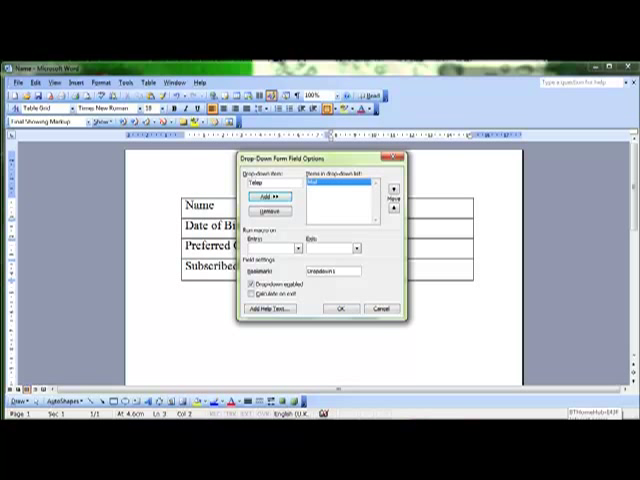
pyautogui.click(256, 196)
pyautogui.write('Fax')
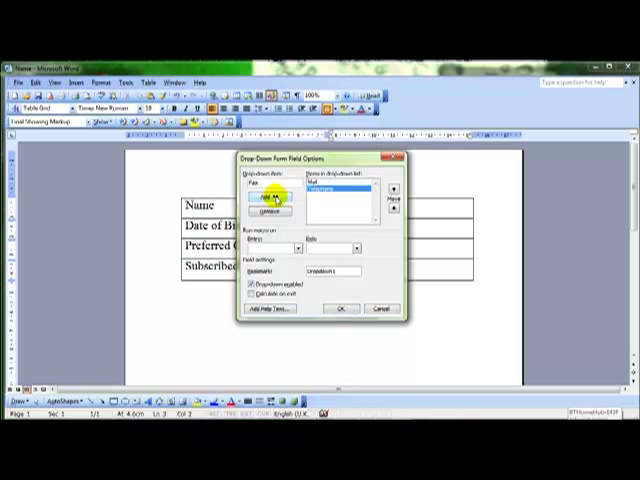
pyautogui.click(260, 192)
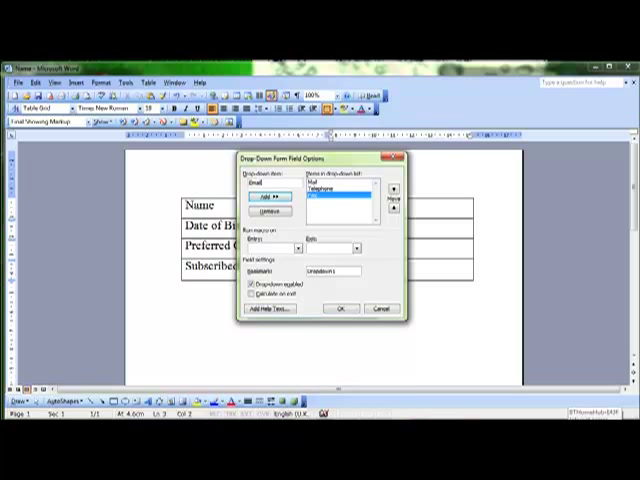
pyautogui.click(264, 196)
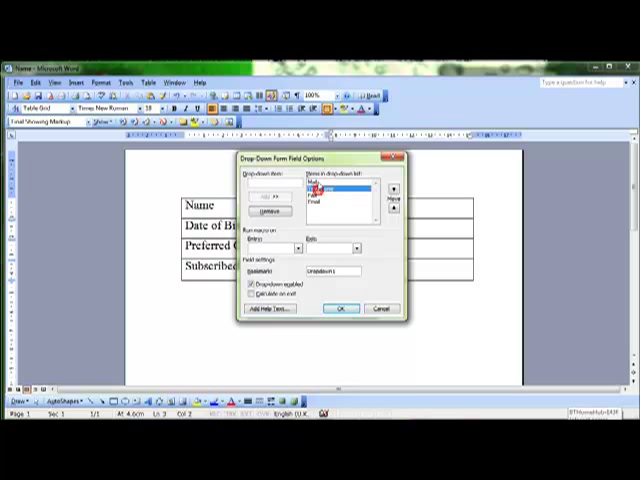
# Step: Move Email to the top of the drop-down choices and confirm the list
pyautogui.click(330, 202)
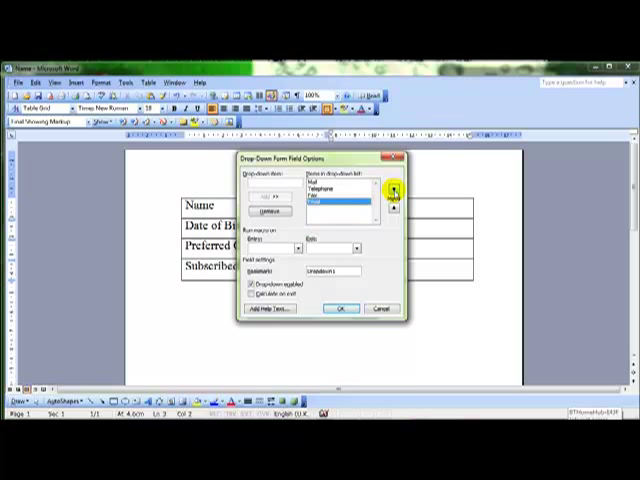
pyautogui.click(392, 192)
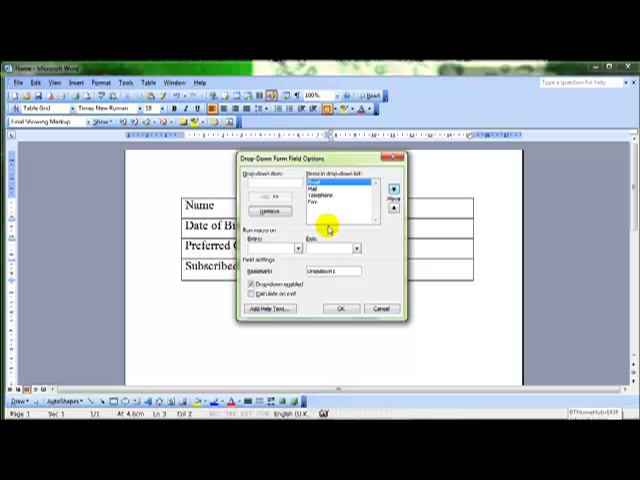
pyautogui.click(340, 308)
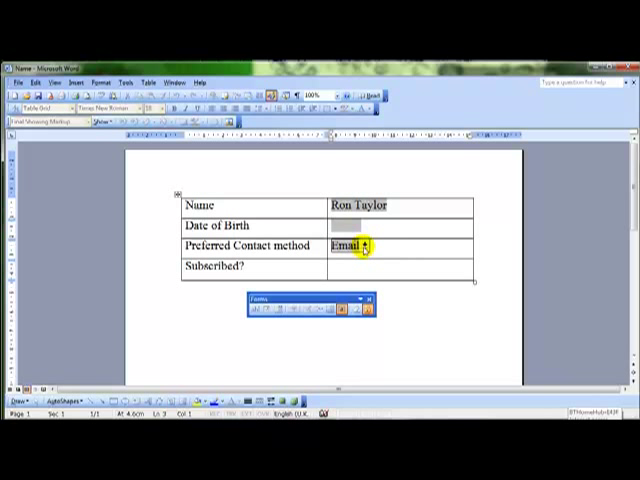
# Step: With the form protected, choose Mail from the contact-method drop-down
pyautogui.click(372, 244)
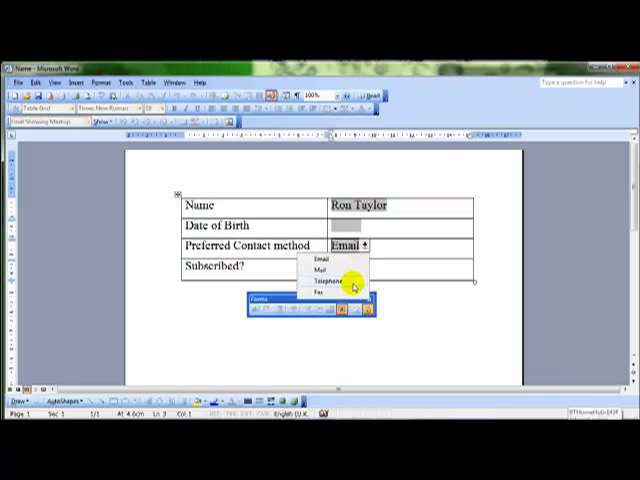
pyautogui.moveTo(336, 296)
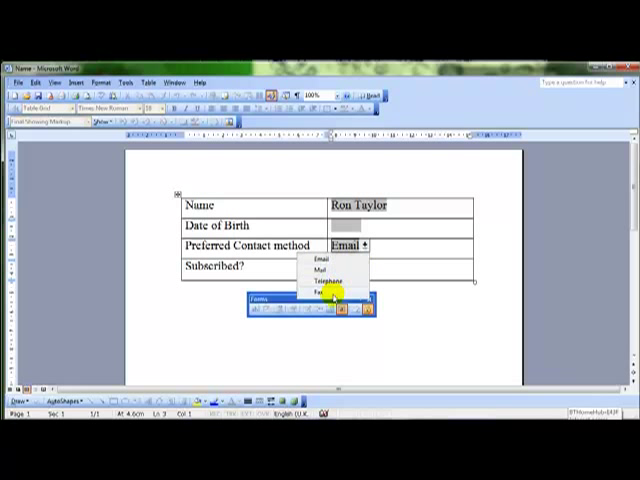
pyautogui.click(332, 268)
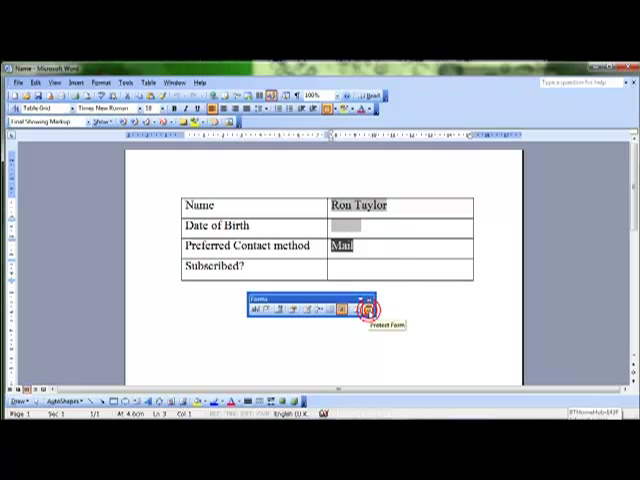
# Step: Unprotect the form, insert a check box beside Subscribed? and keep its size automatic
pyautogui.click(372, 316)
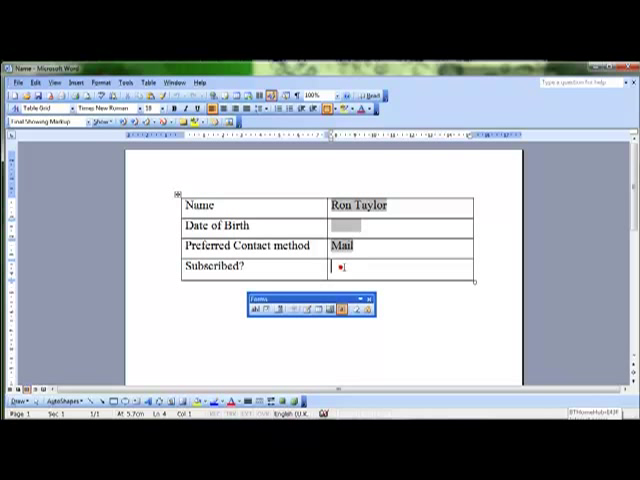
pyautogui.moveTo(264, 310)
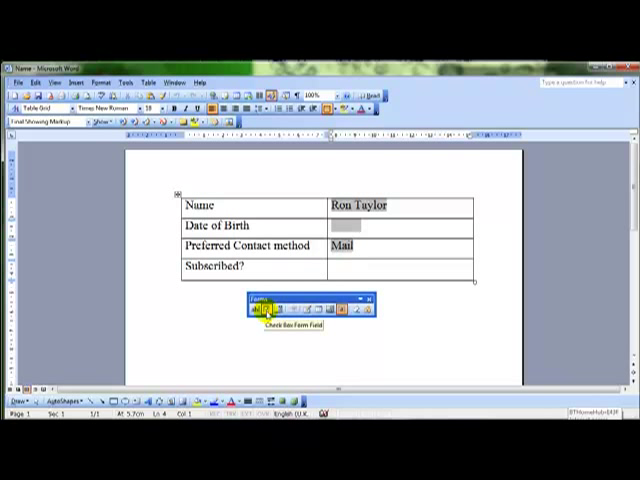
pyautogui.click(272, 308)
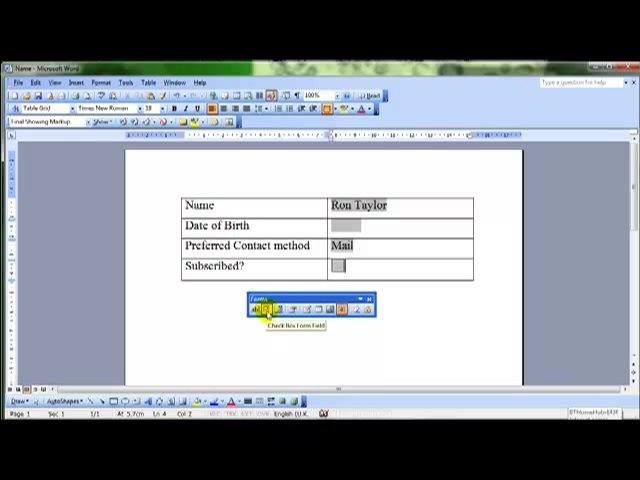
pyautogui.moveTo(290, 304)
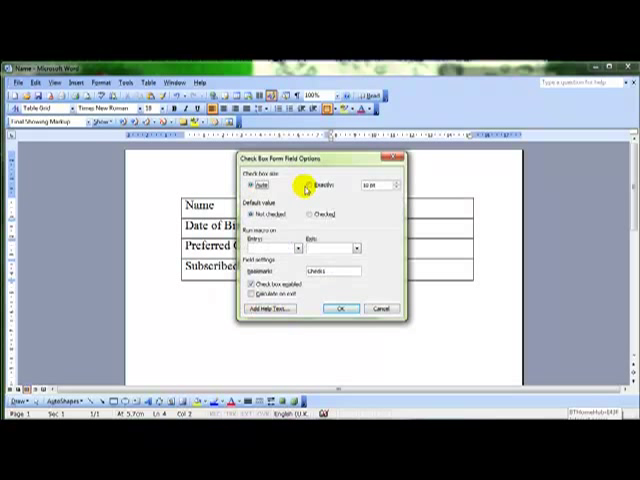
pyautogui.click(250, 186)
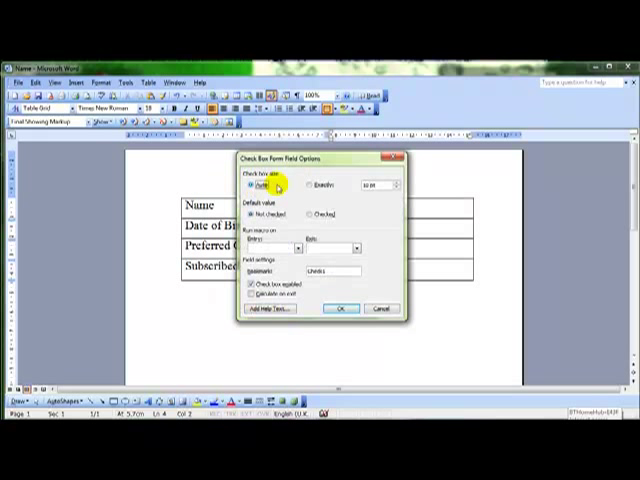
pyautogui.click(312, 186)
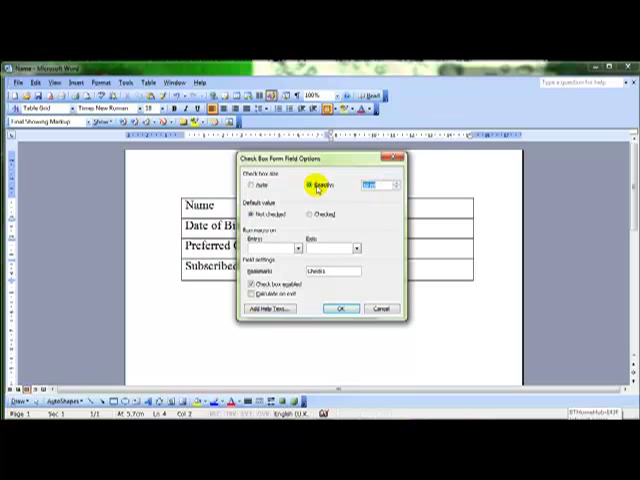
pyautogui.click(256, 194)
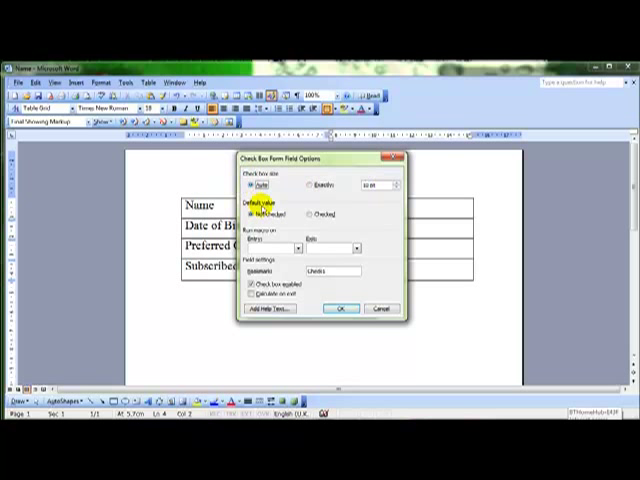
# Step: Set the check box's default value to Checked and confirm its options
pyautogui.click(318, 214)
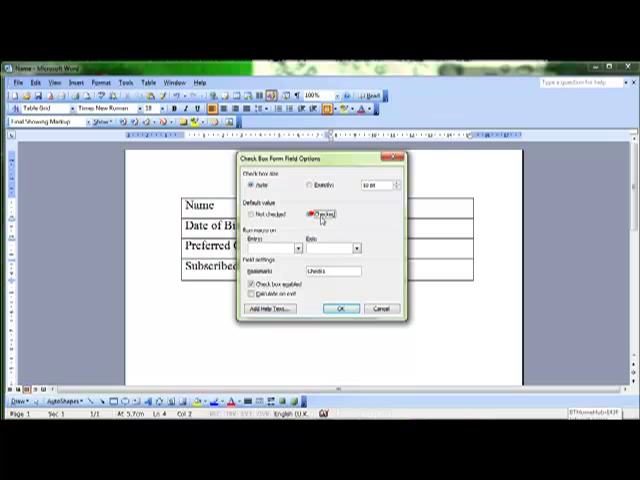
pyautogui.click(258, 212)
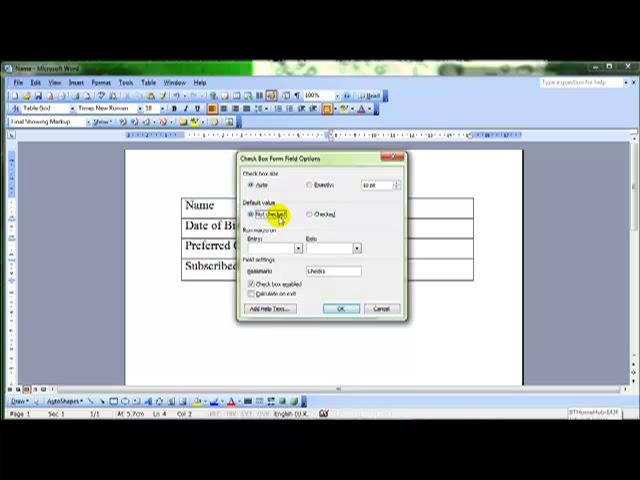
pyautogui.click(316, 210)
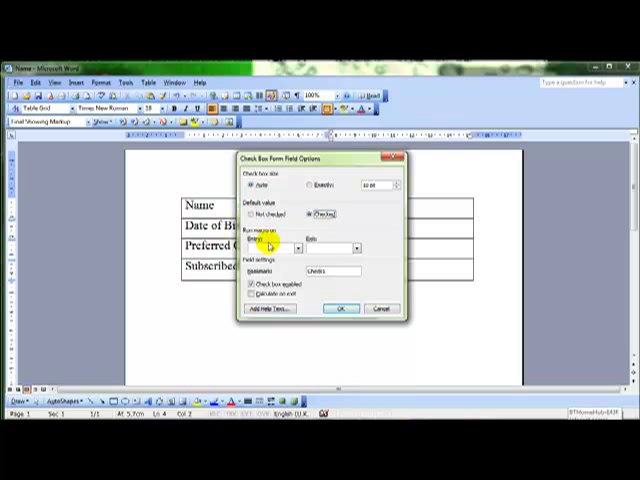
pyautogui.click(340, 308)
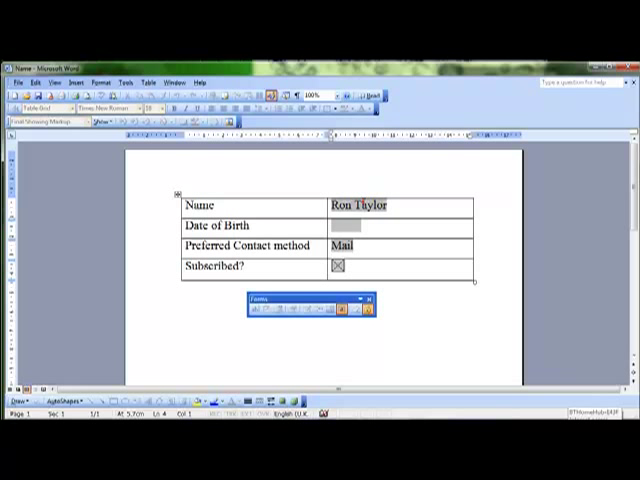
# Step: Choose Telephone from the contact-method drop-down in the protected form
pyautogui.click(364, 246)
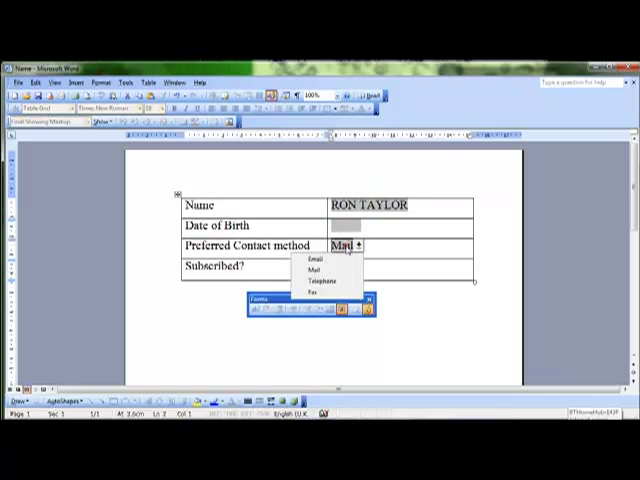
pyautogui.click(312, 268)
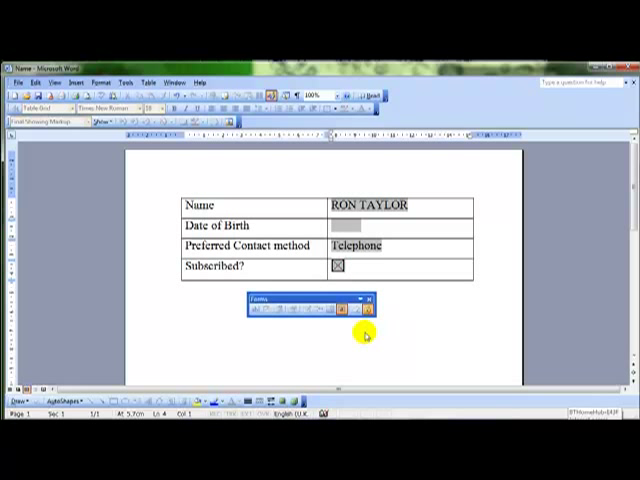
pyautogui.moveTo(302, 276)
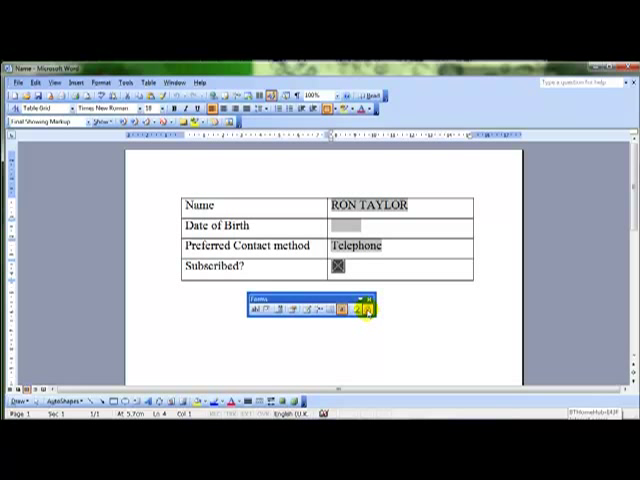
pyautogui.moveTo(374, 312)
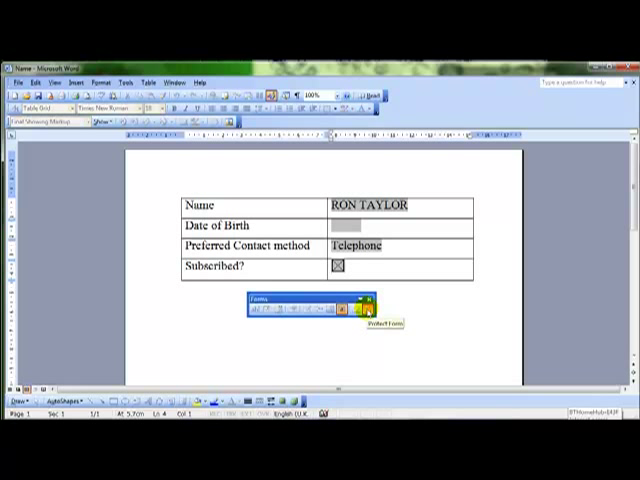